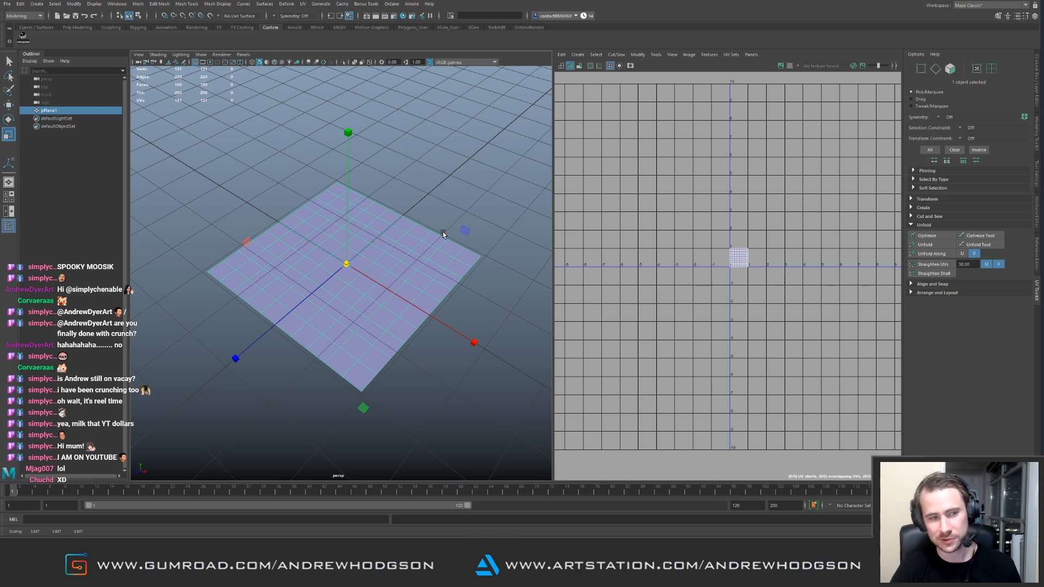
pyautogui.moveTo(387, 260)
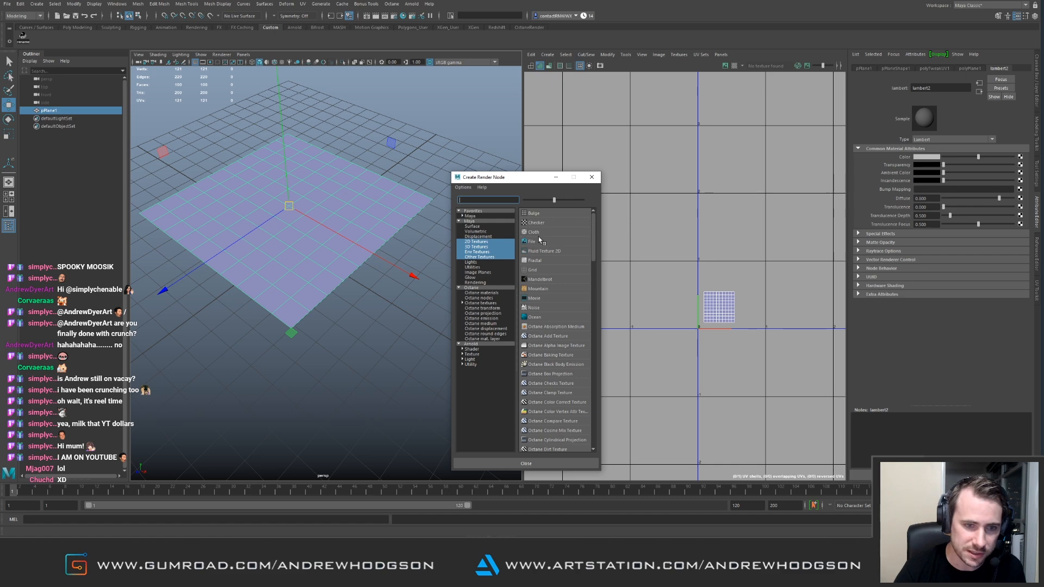
# Step: Create a File texture node for the material colour and browse to the Desktop folder
pyautogui.click(531, 242)
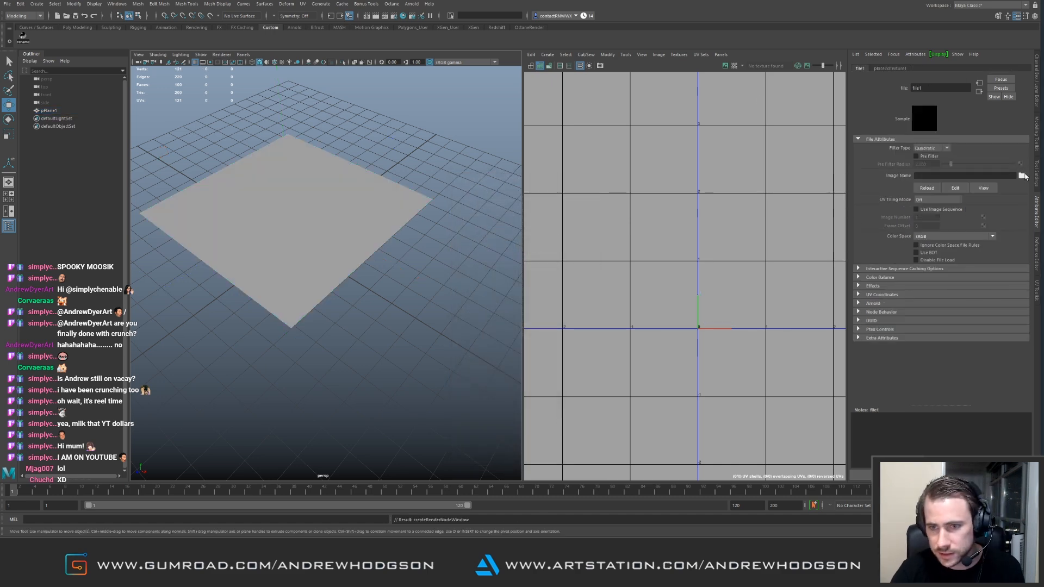
pyautogui.click(1022, 175)
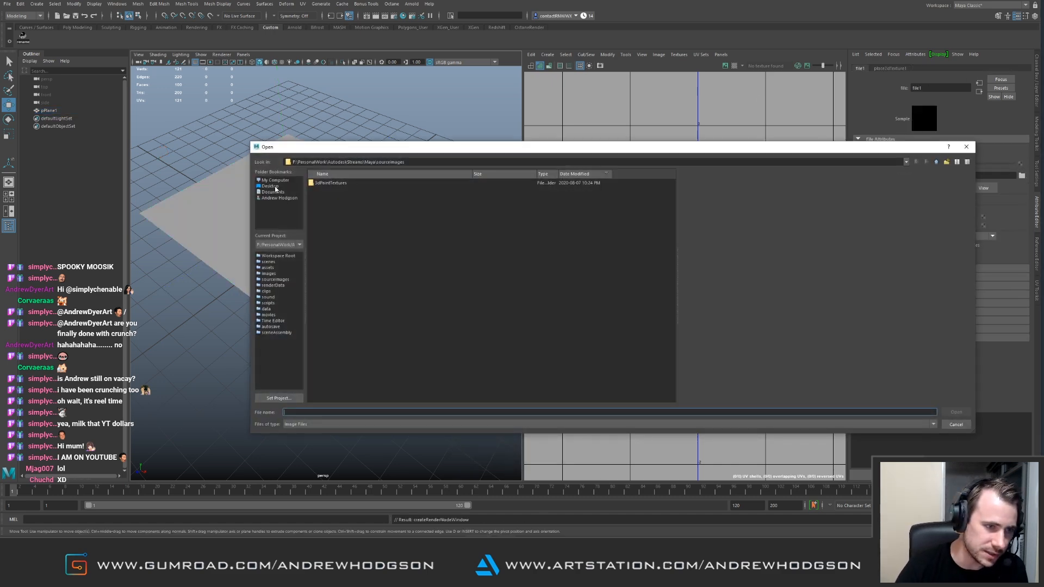
pyautogui.click(270, 185)
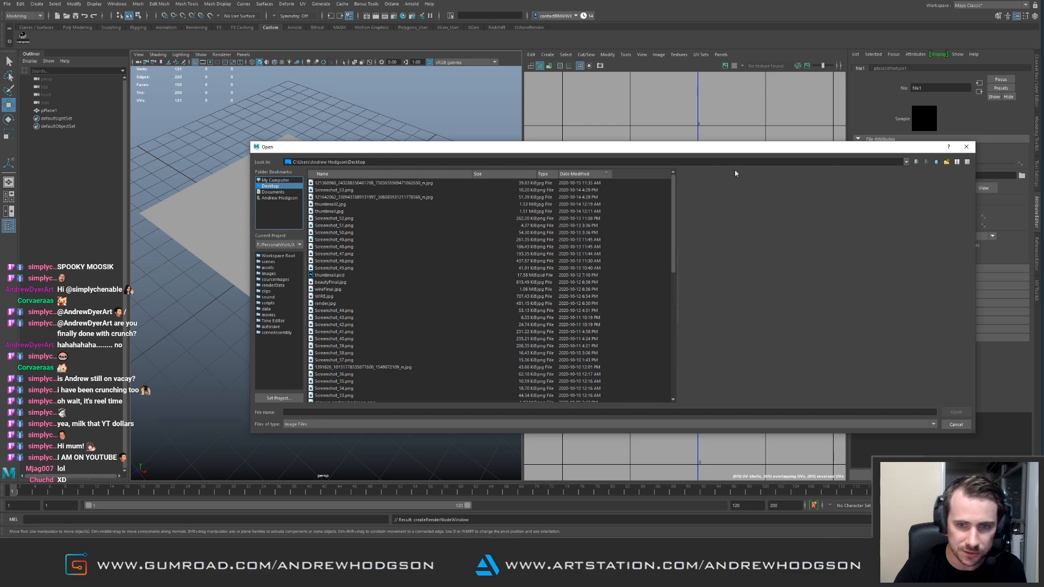
pyautogui.moveTo(547, 203)
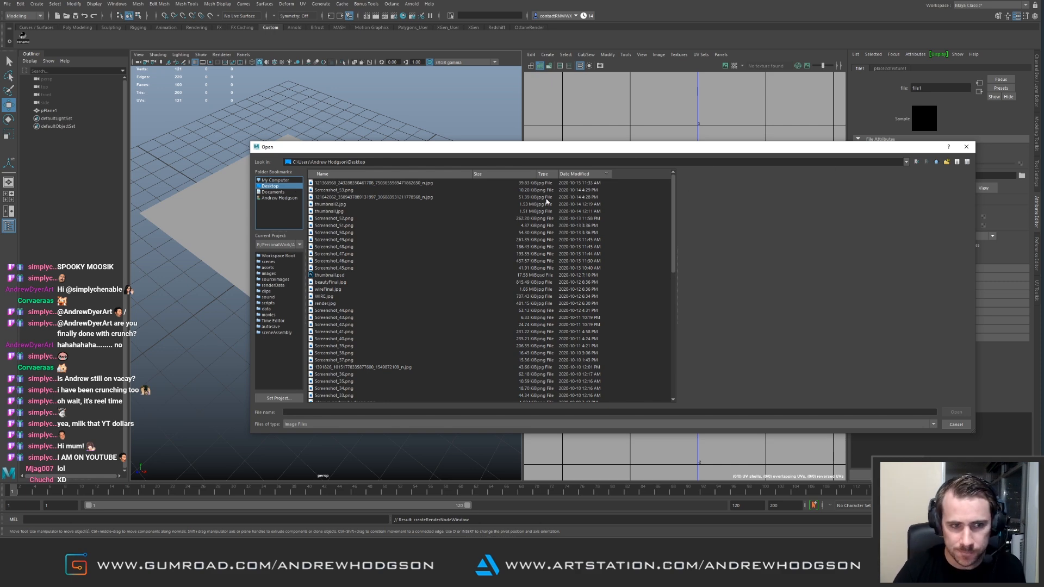
# Step: Preview the Desktop images and pick the numbered UV checker texture for the plane
pyautogui.click(373, 197)
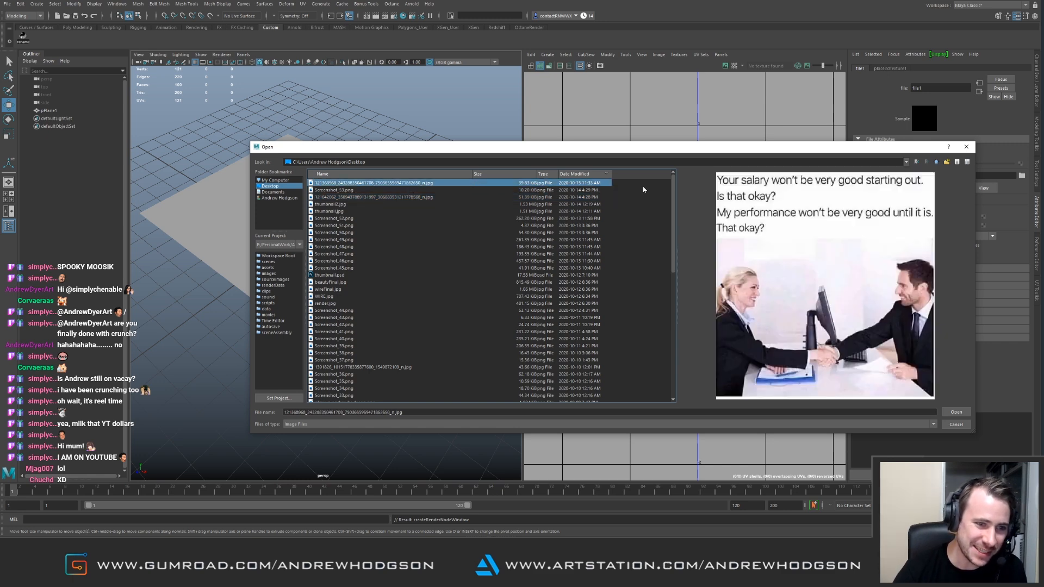
pyautogui.scroll(-3)
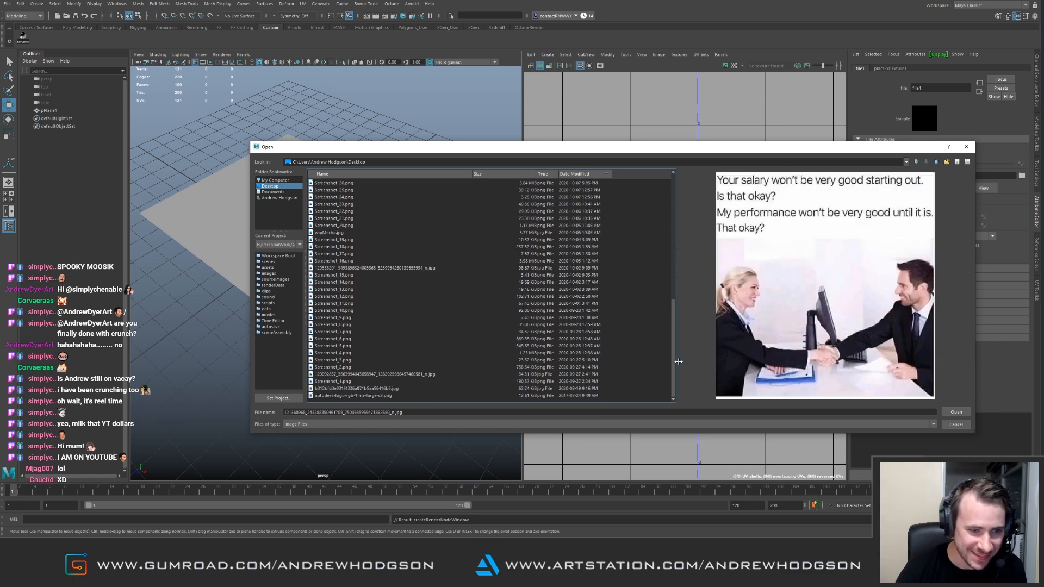
pyautogui.click(357, 388)
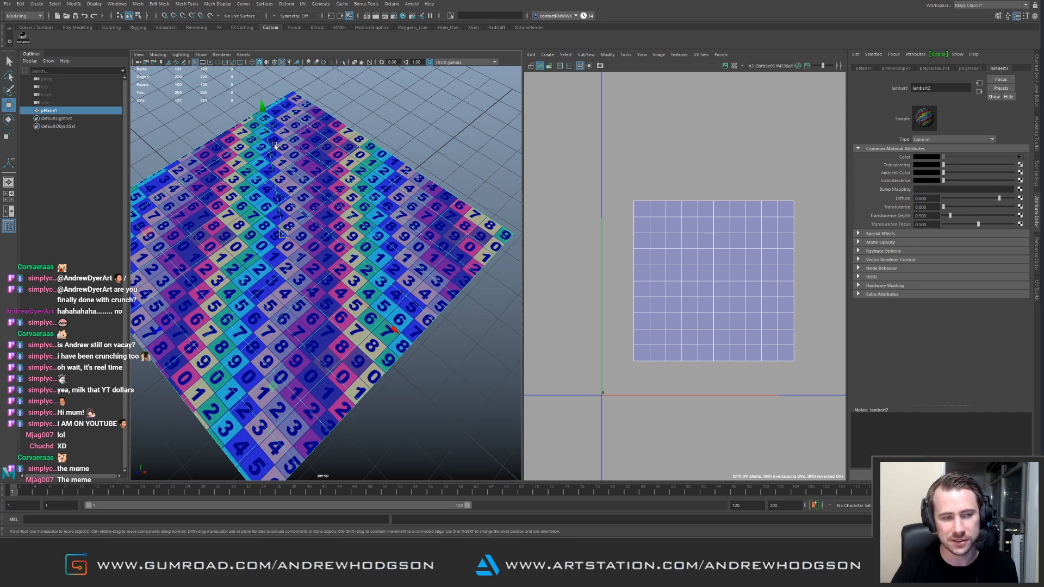
pyautogui.moveTo(313, 217)
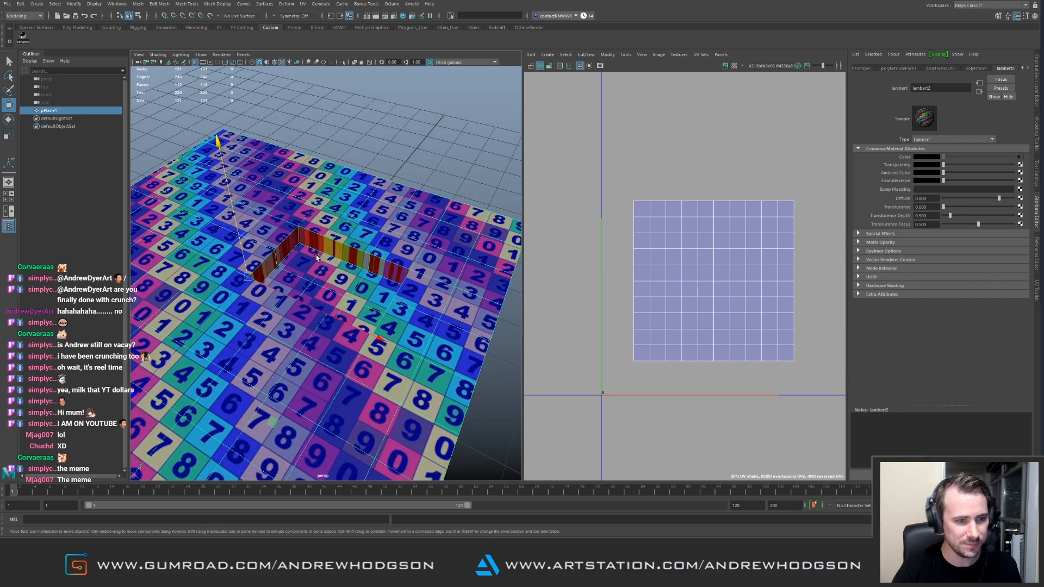
# Step: Pull the extruded L-shaped wall faces higher with the Move manipulator
pyautogui.moveTo(320, 266); pyautogui.dragTo(280, 286)
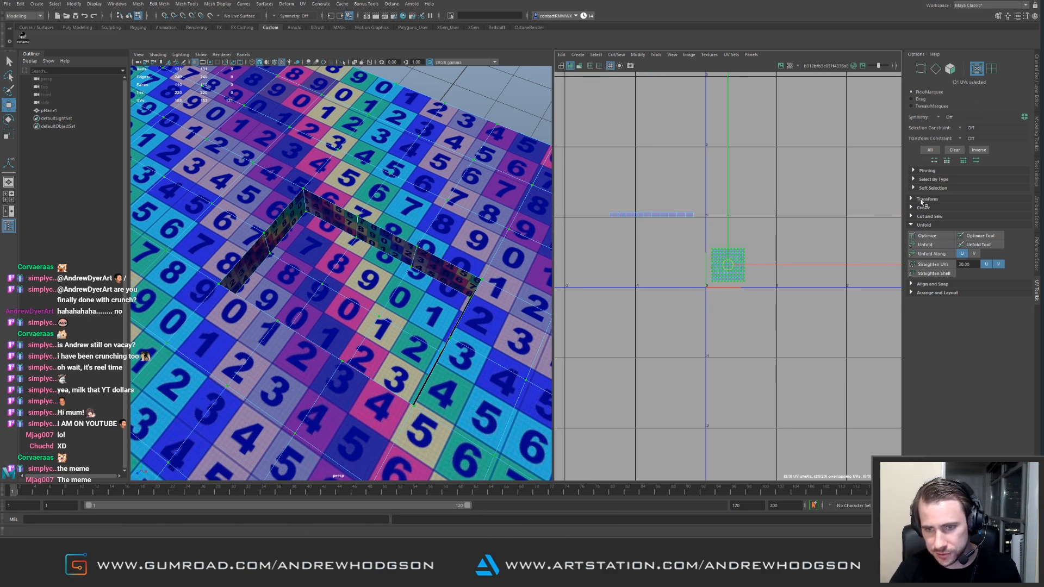
# Step: Get the plane's texel density (28.15) and set it on the wall's thin UV strip
pyautogui.click(927, 198)
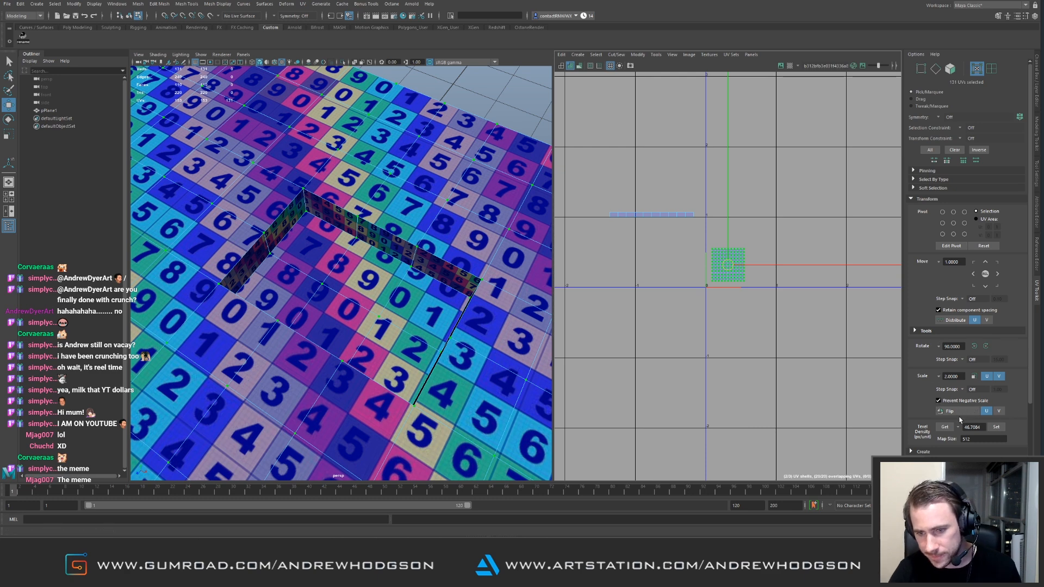
pyautogui.click(945, 426)
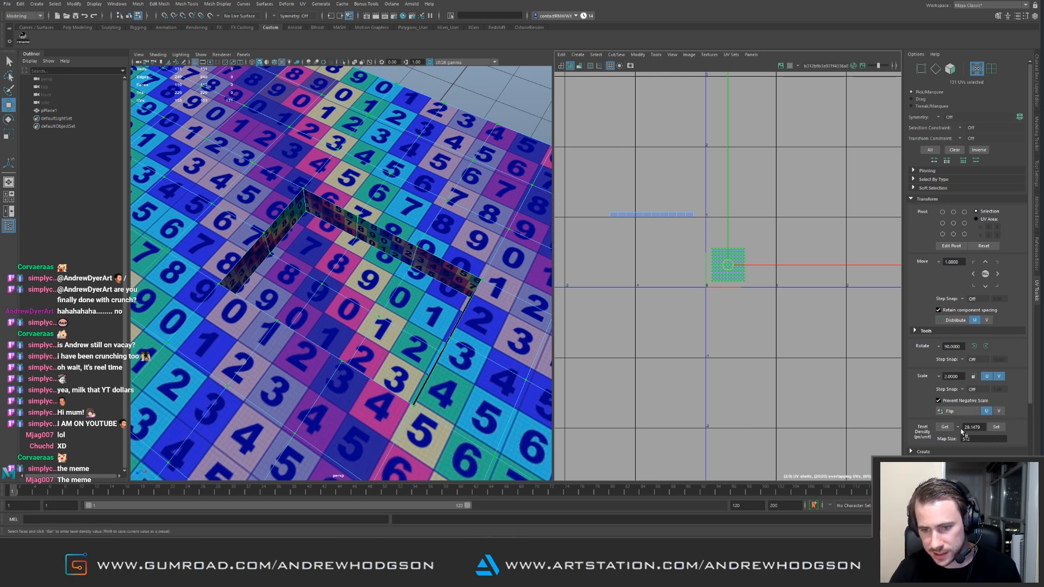
pyautogui.moveTo(596, 188); pyautogui.dragTo(725, 229)
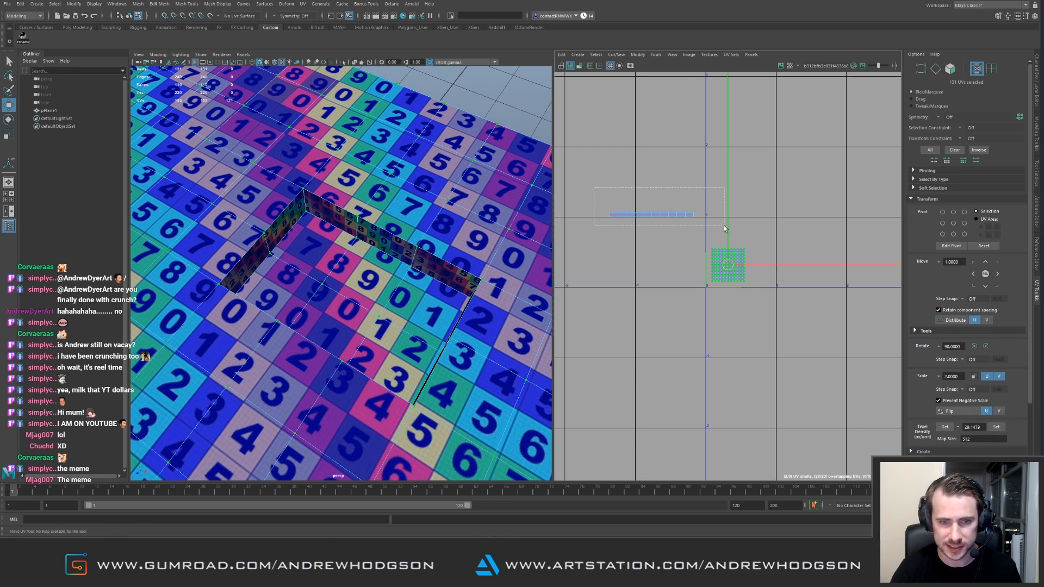
pyautogui.click(997, 426)
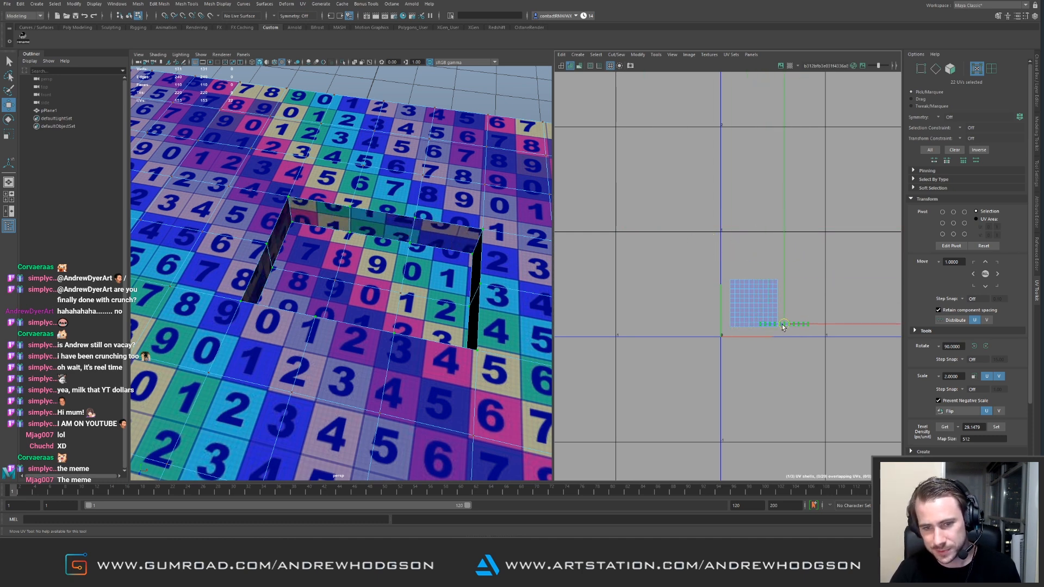
# Step: Move the wall UVs into their own empty space away from the plane's grid
pyautogui.moveTo(782, 324); pyautogui.dragTo(748, 333)
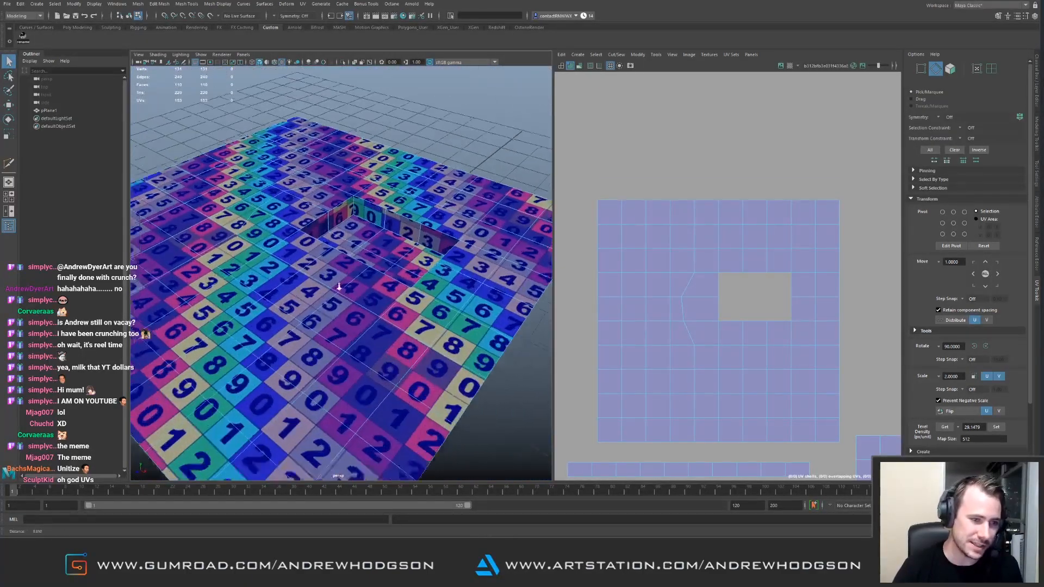
# Step: Orbit the perspective view to look down on the plane
pyautogui.moveTo(339, 286); pyautogui.dragTo(292, 214)
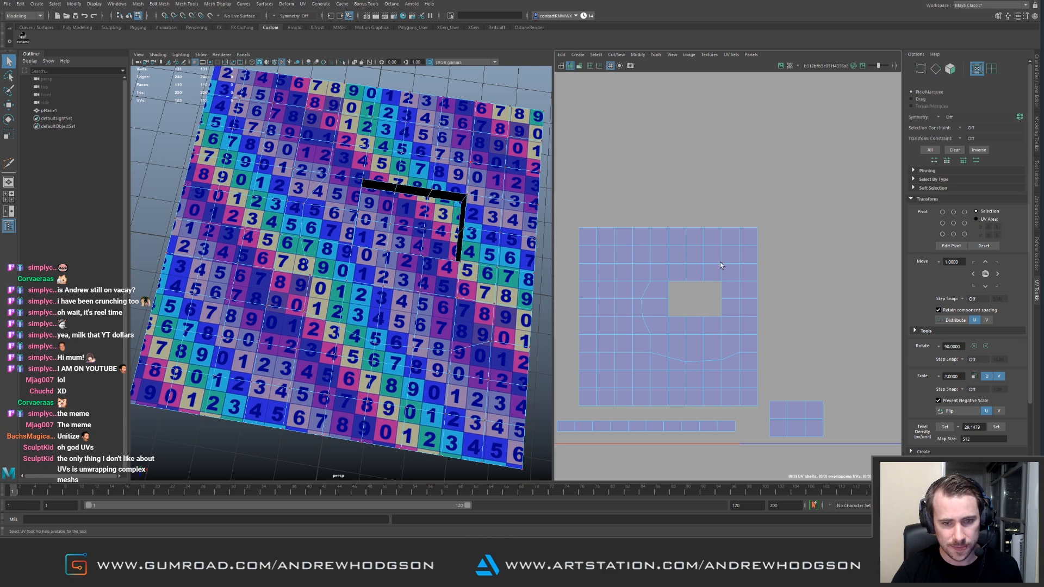
pyautogui.moveTo(691, 308)
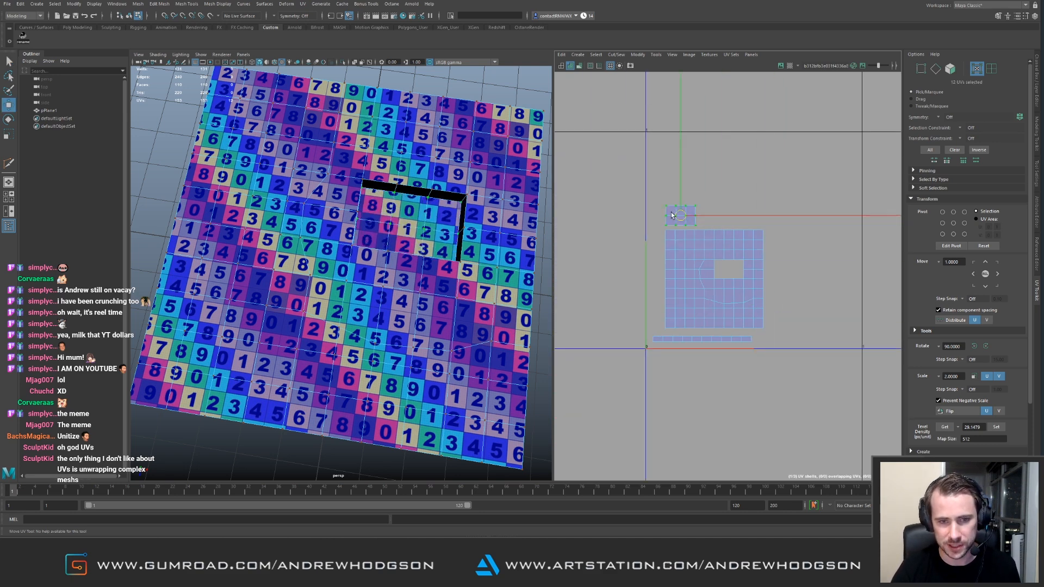
# Step: Move the small separate UV shell beside the main layout
pyautogui.moveTo(679, 214); pyautogui.dragTo(837, 145)
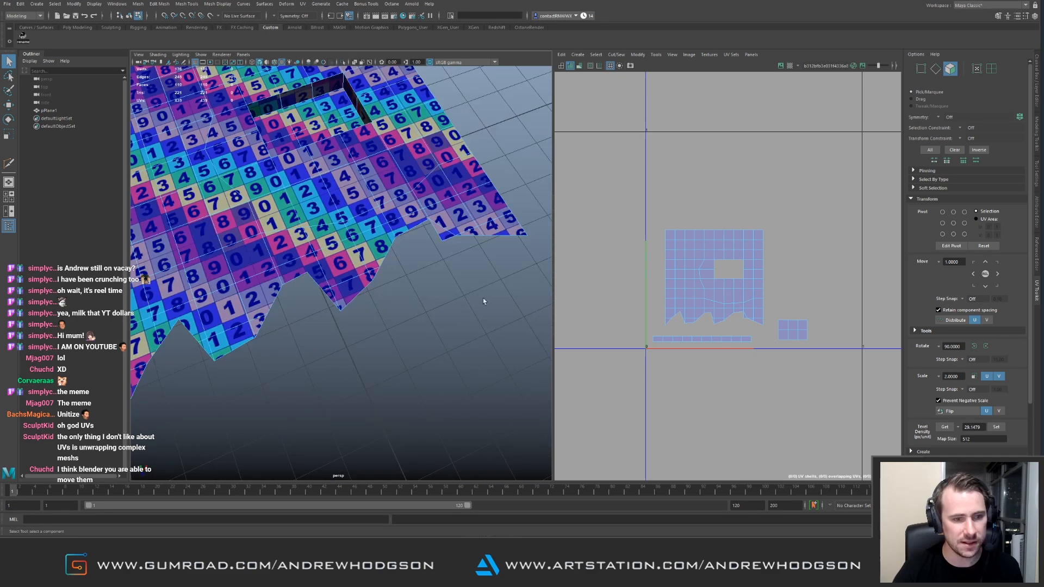
# Step: Deselect everything in the scene after tearing the bottom edge
pyautogui.click(300, 276)
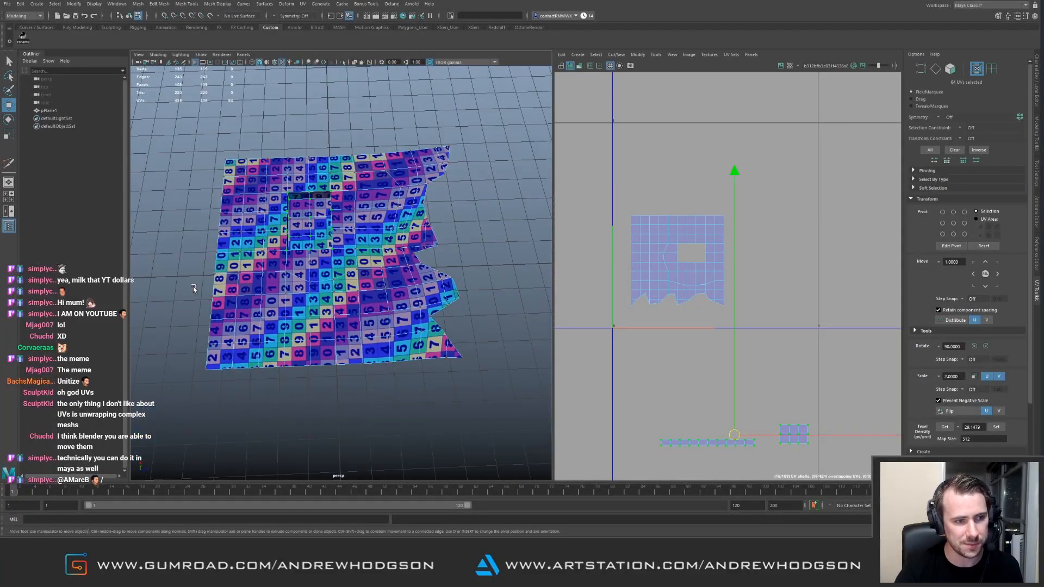
# Step: Marquee-select the UVs along the torn bottom edge for unfolding
pyautogui.moveTo(622, 290); pyautogui.dragTo(756, 307)
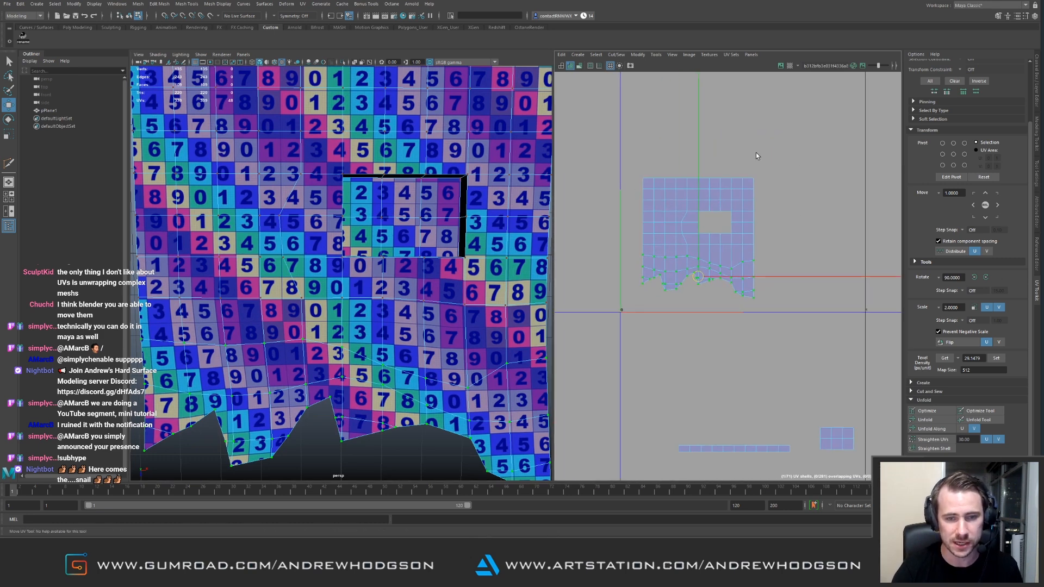
pyautogui.moveTo(636, 250)
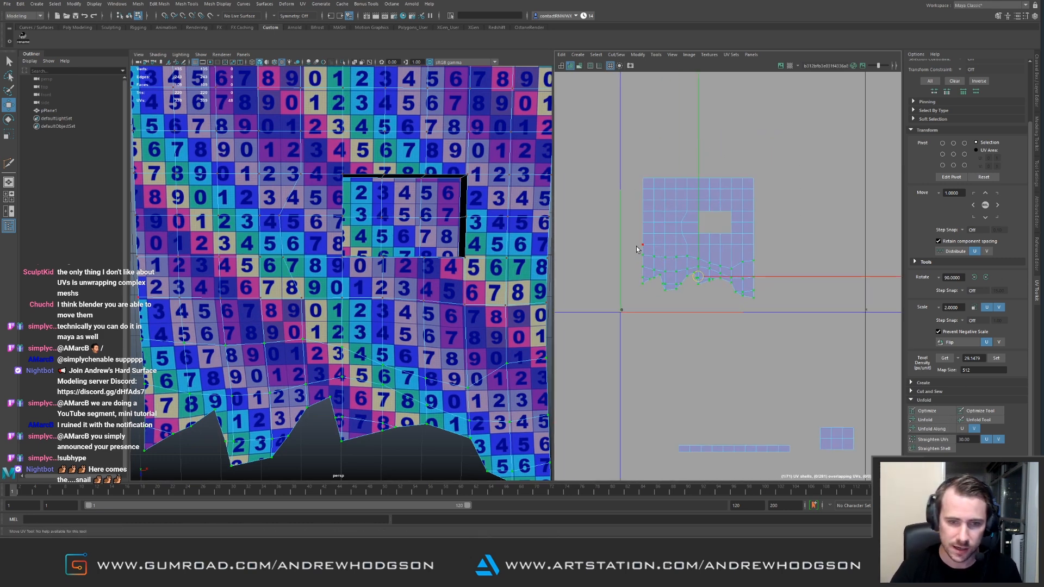
# Step: Choose Smooth from the UV Editor's Tools menu to relax the jagged edge UVs
pyautogui.click(655, 55)
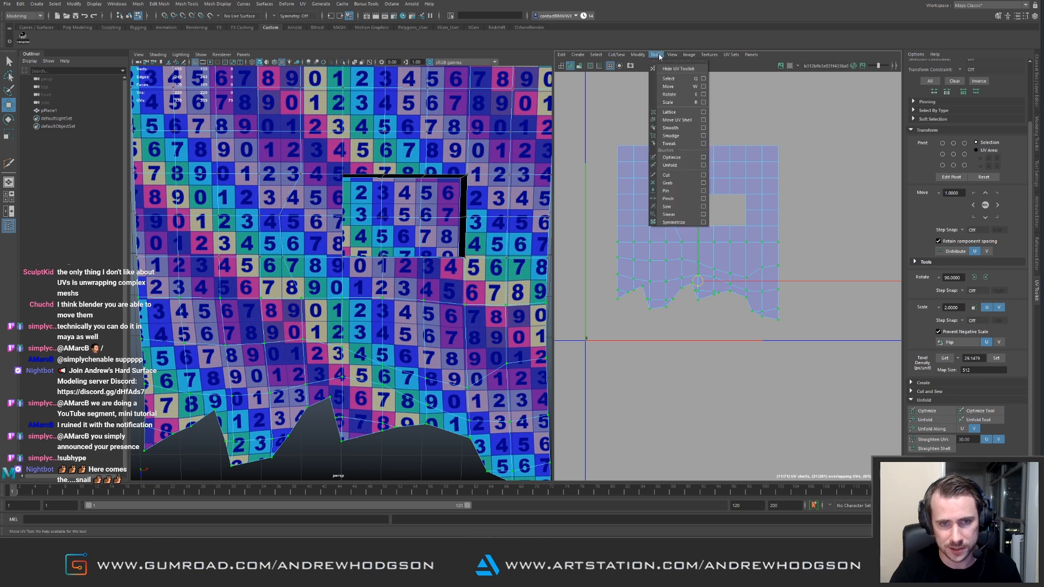
pyautogui.moveTo(669, 207)
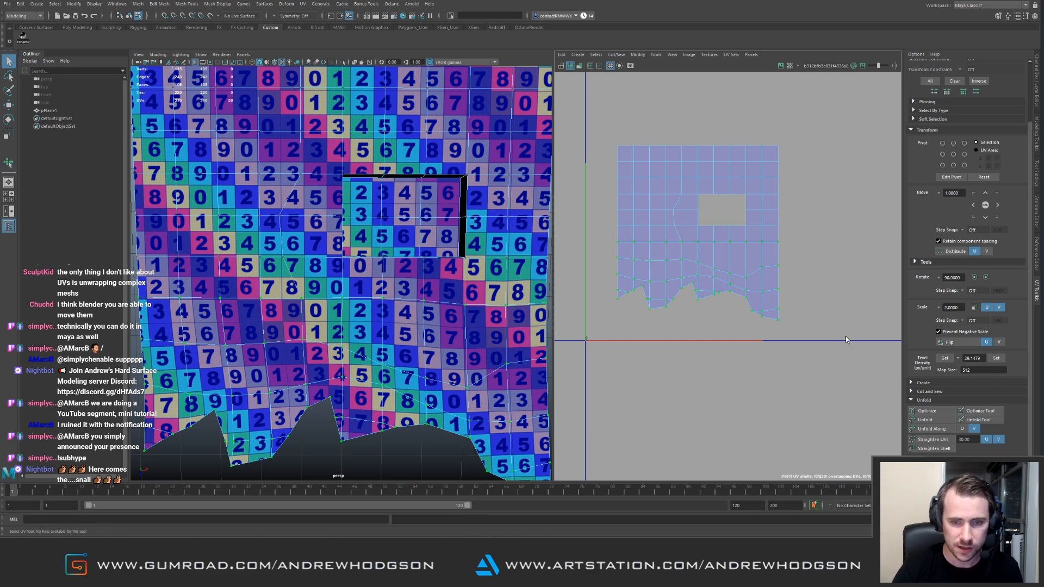
pyautogui.click(655, 55)
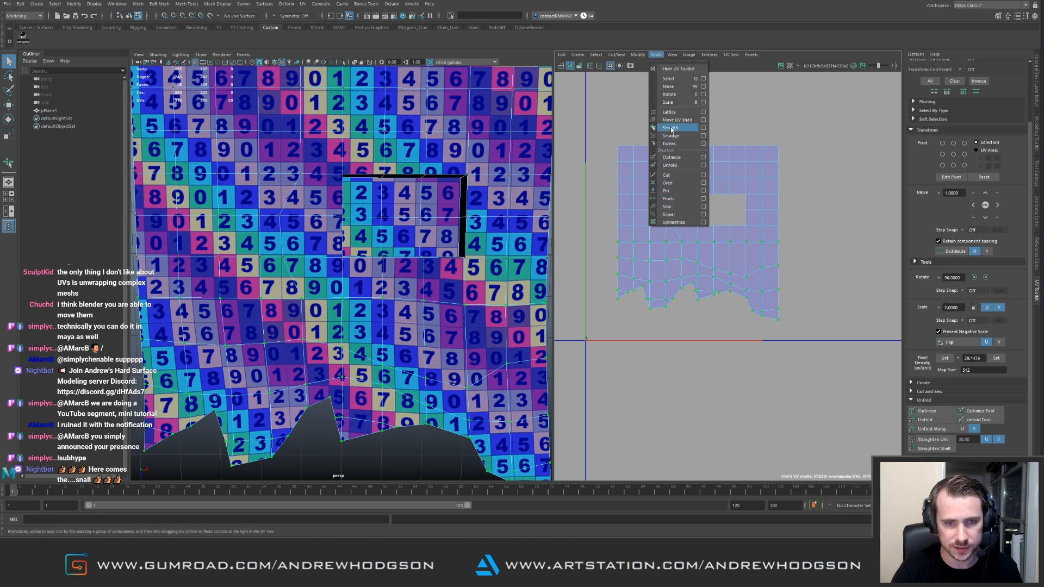
pyautogui.click(669, 127)
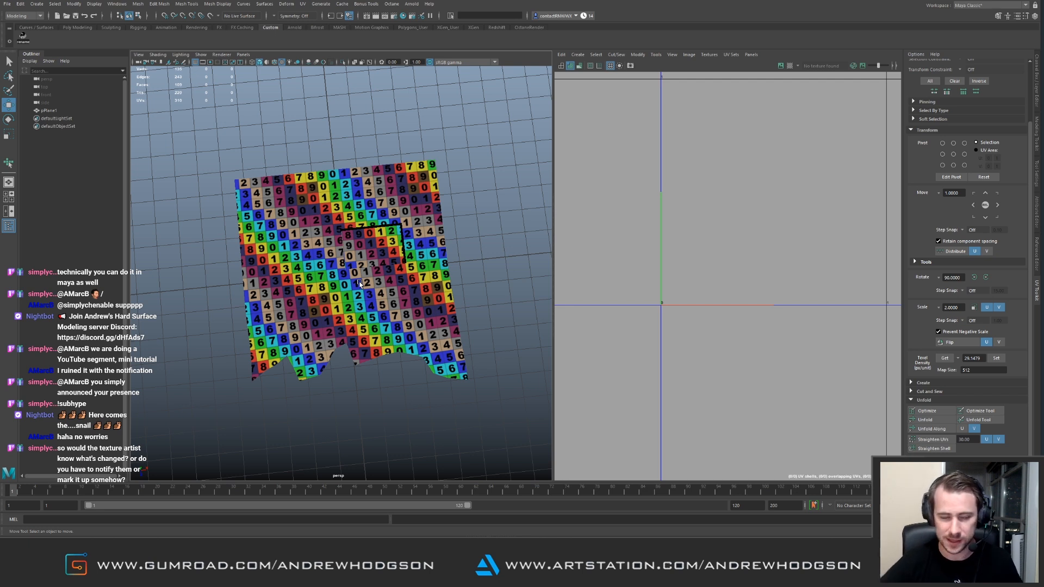
pyautogui.moveTo(300, 244)
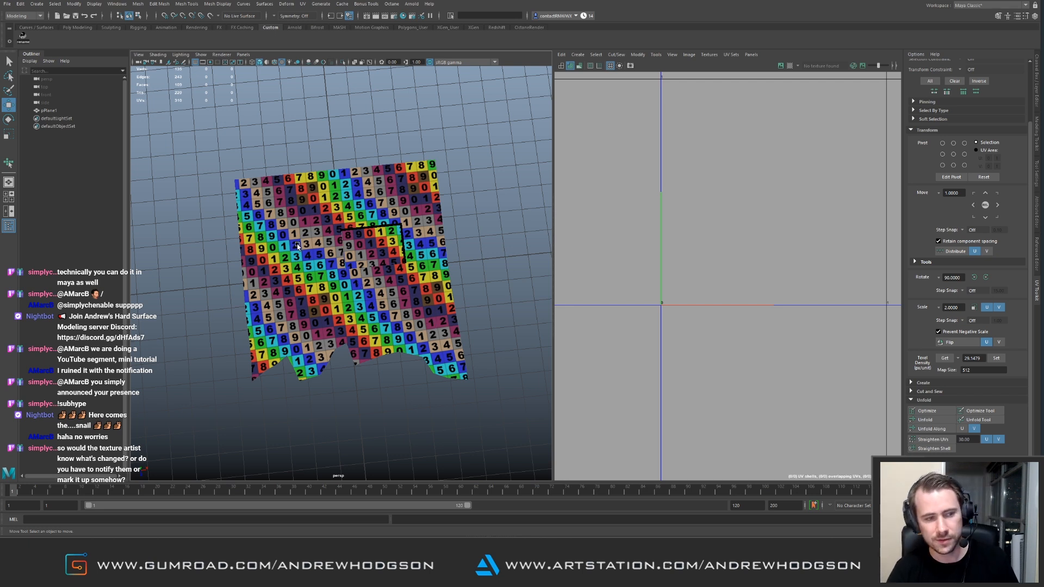